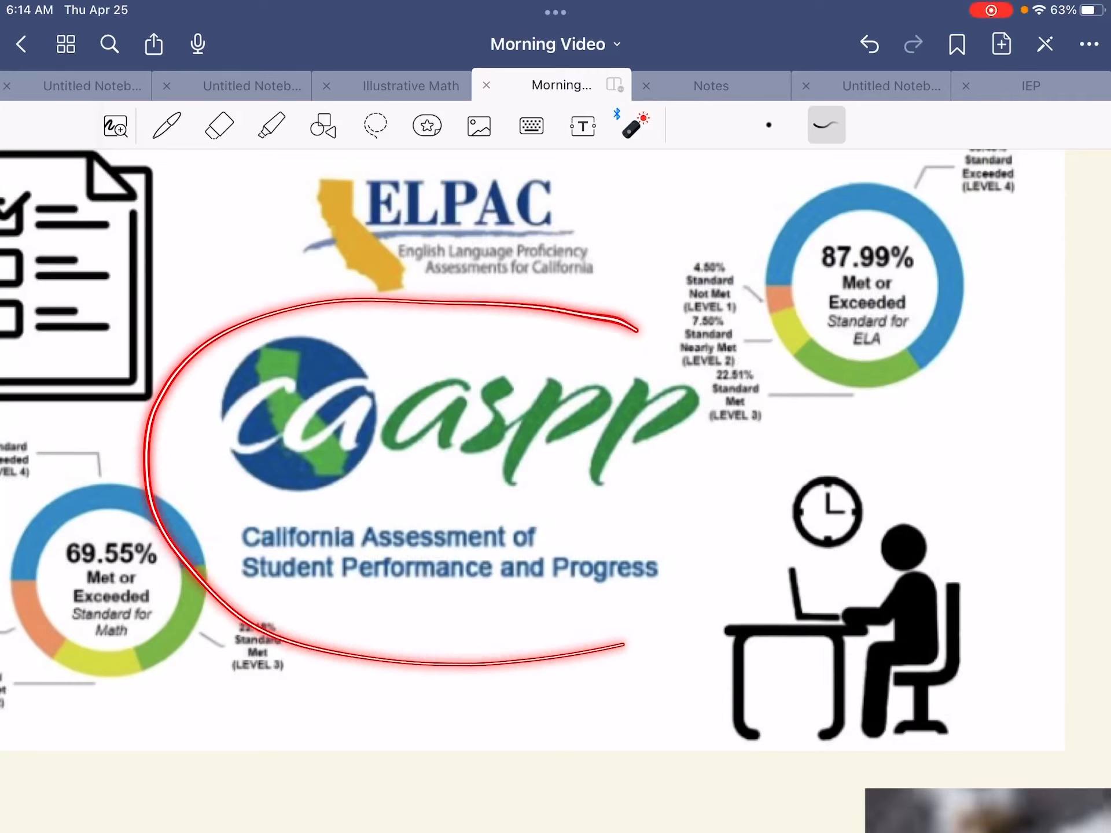
- Use the laser pointer and scroll the Morning Video notebook to the page 24 popcorn photo
{"action": "left_click", "coordinate": [869, 44]}
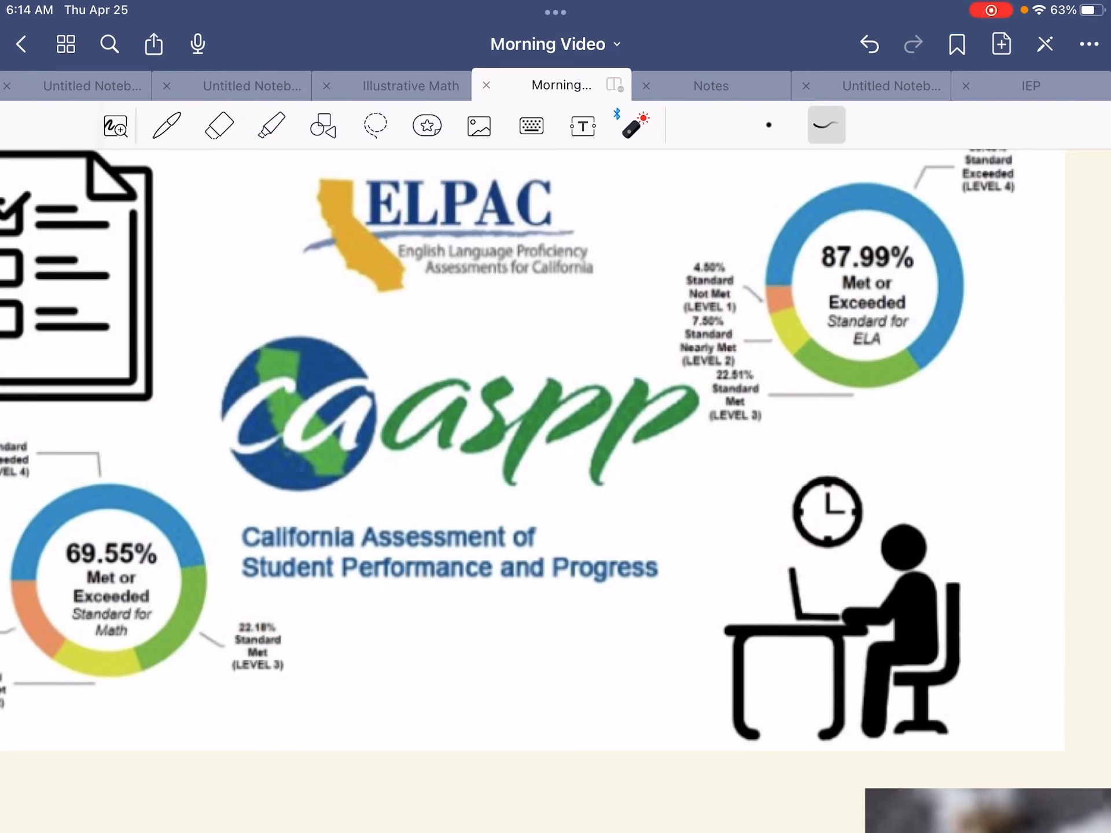
{"action": "left_click_drag", "start_coordinate": [383, 616], "coordinate": [511, 716]}
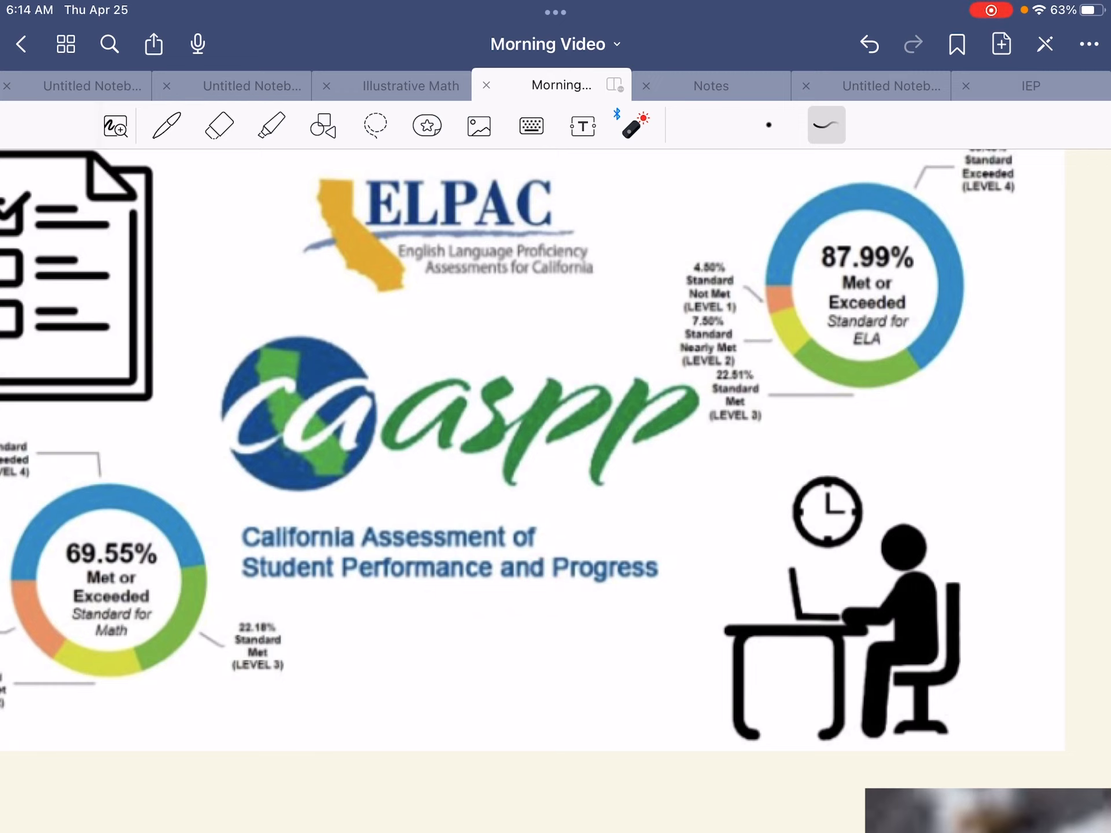
{"action": "scroll", "scroll_direction": "down", "scroll_amount": 3}
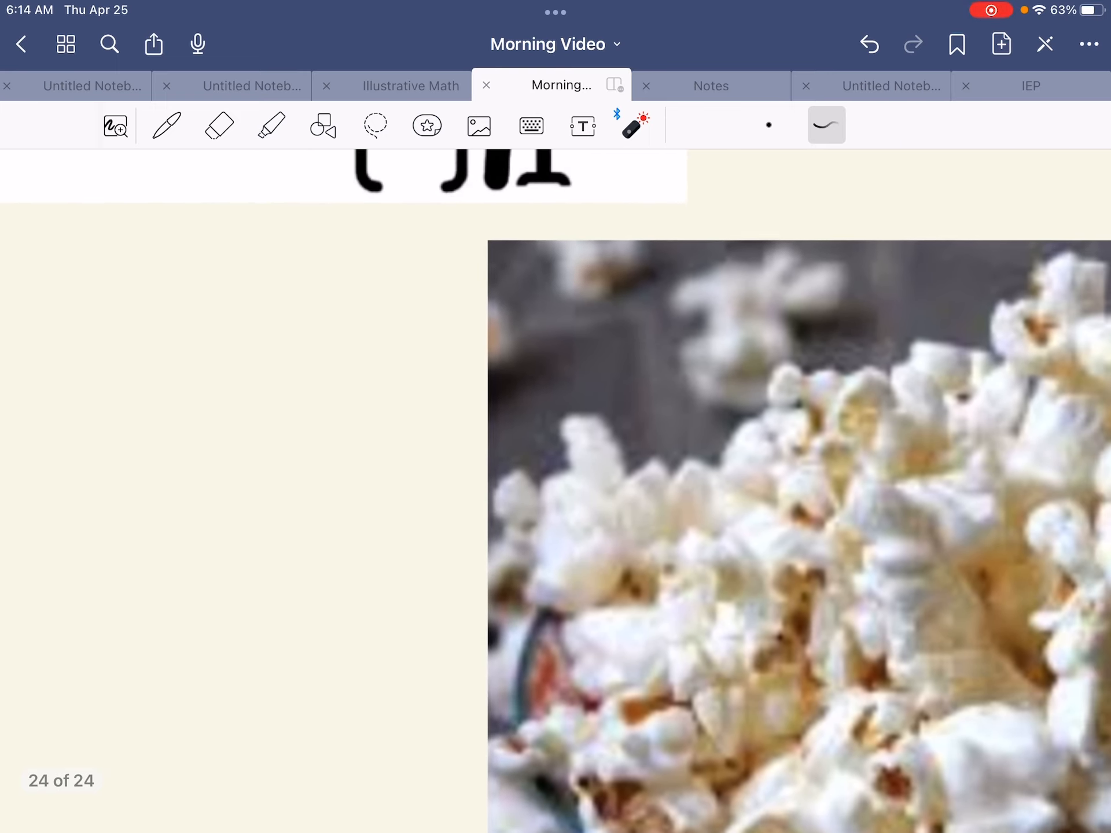
{"action": "left_click_drag", "start_coordinate": [195, 477], "coordinate": [761, 510]}
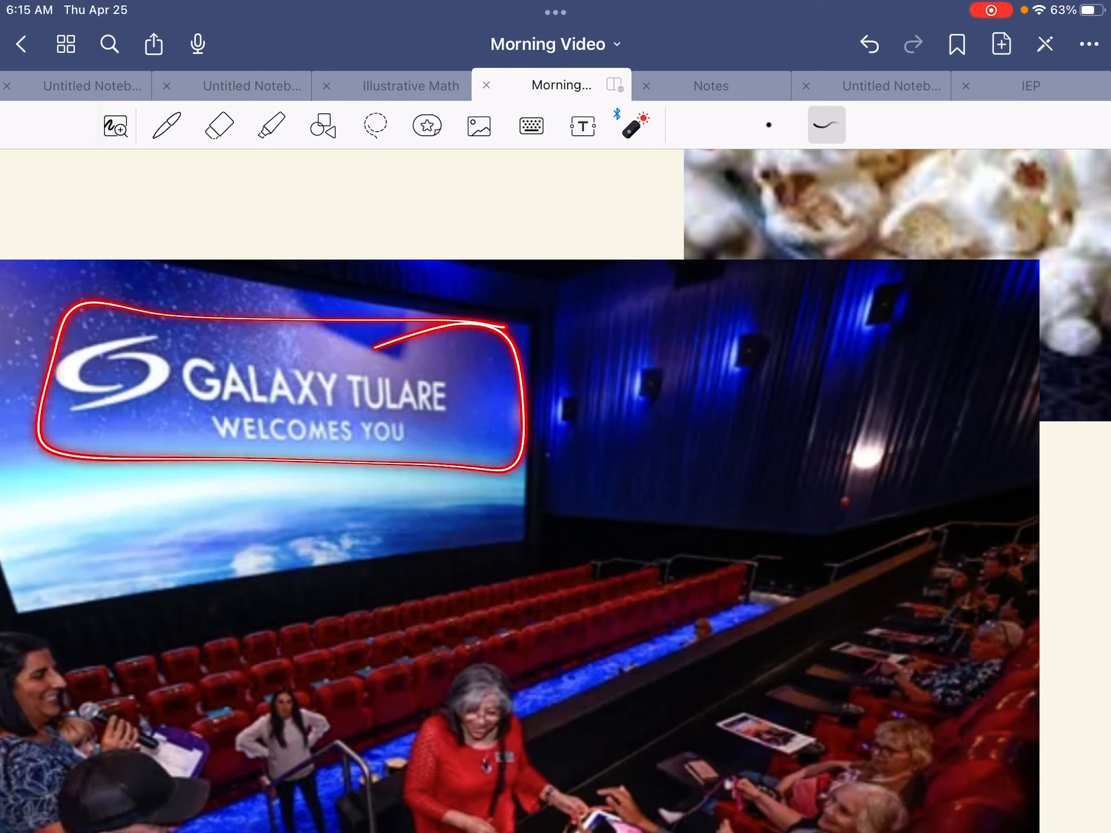
- Toggle the laser pointer tool off, leaving the Galaxy Tulare theater photo unmarked
{"action": "left_click", "coordinate": [868, 44]}
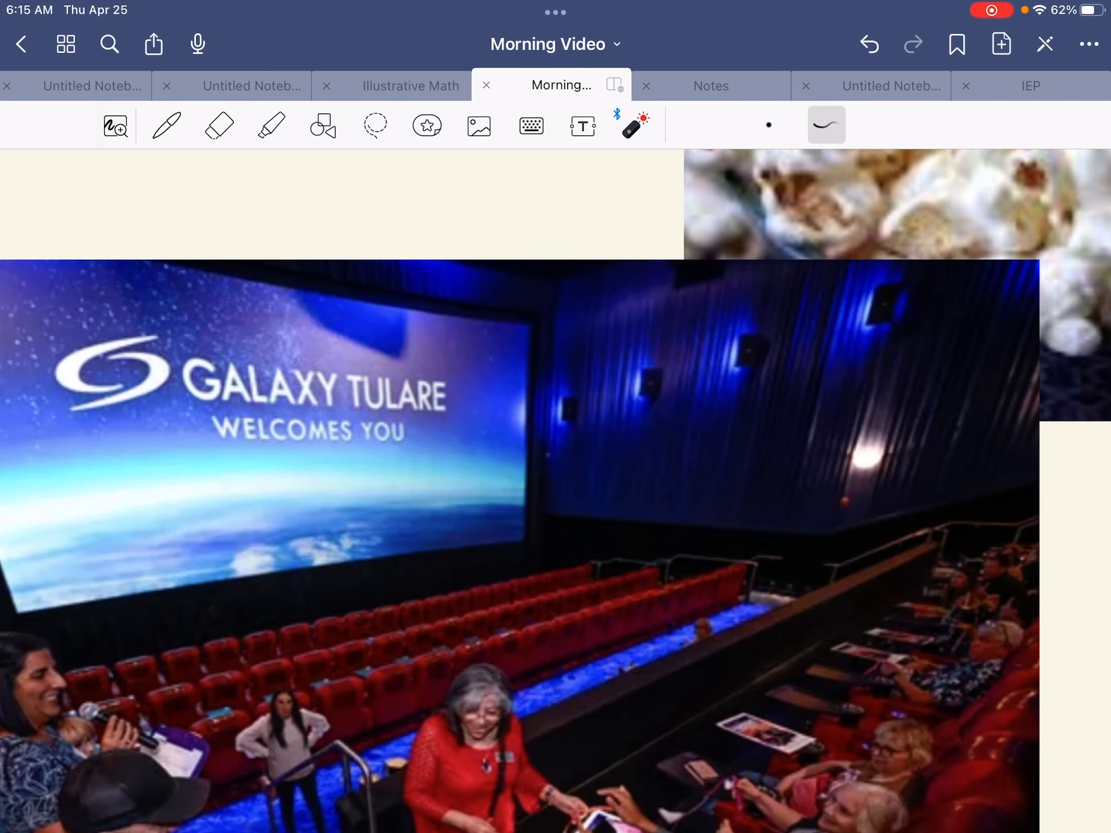